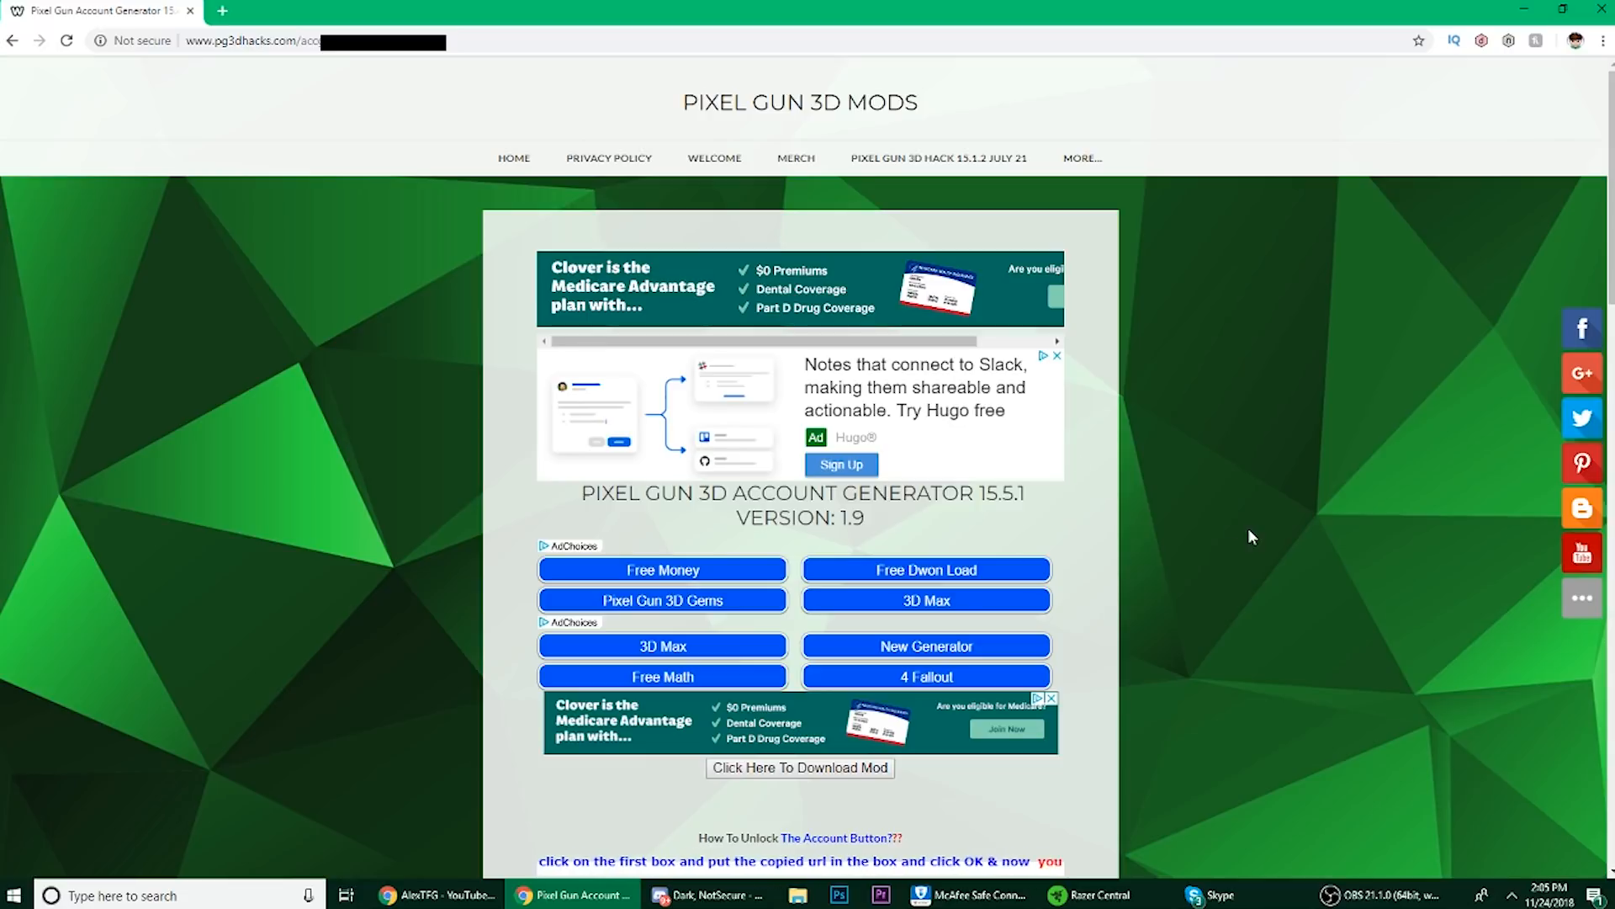
- Scroll down the generator page toward the ads and unlock instruction text
{"action": "scroll", "scroll_direction": "down", "scroll_amount": 3}
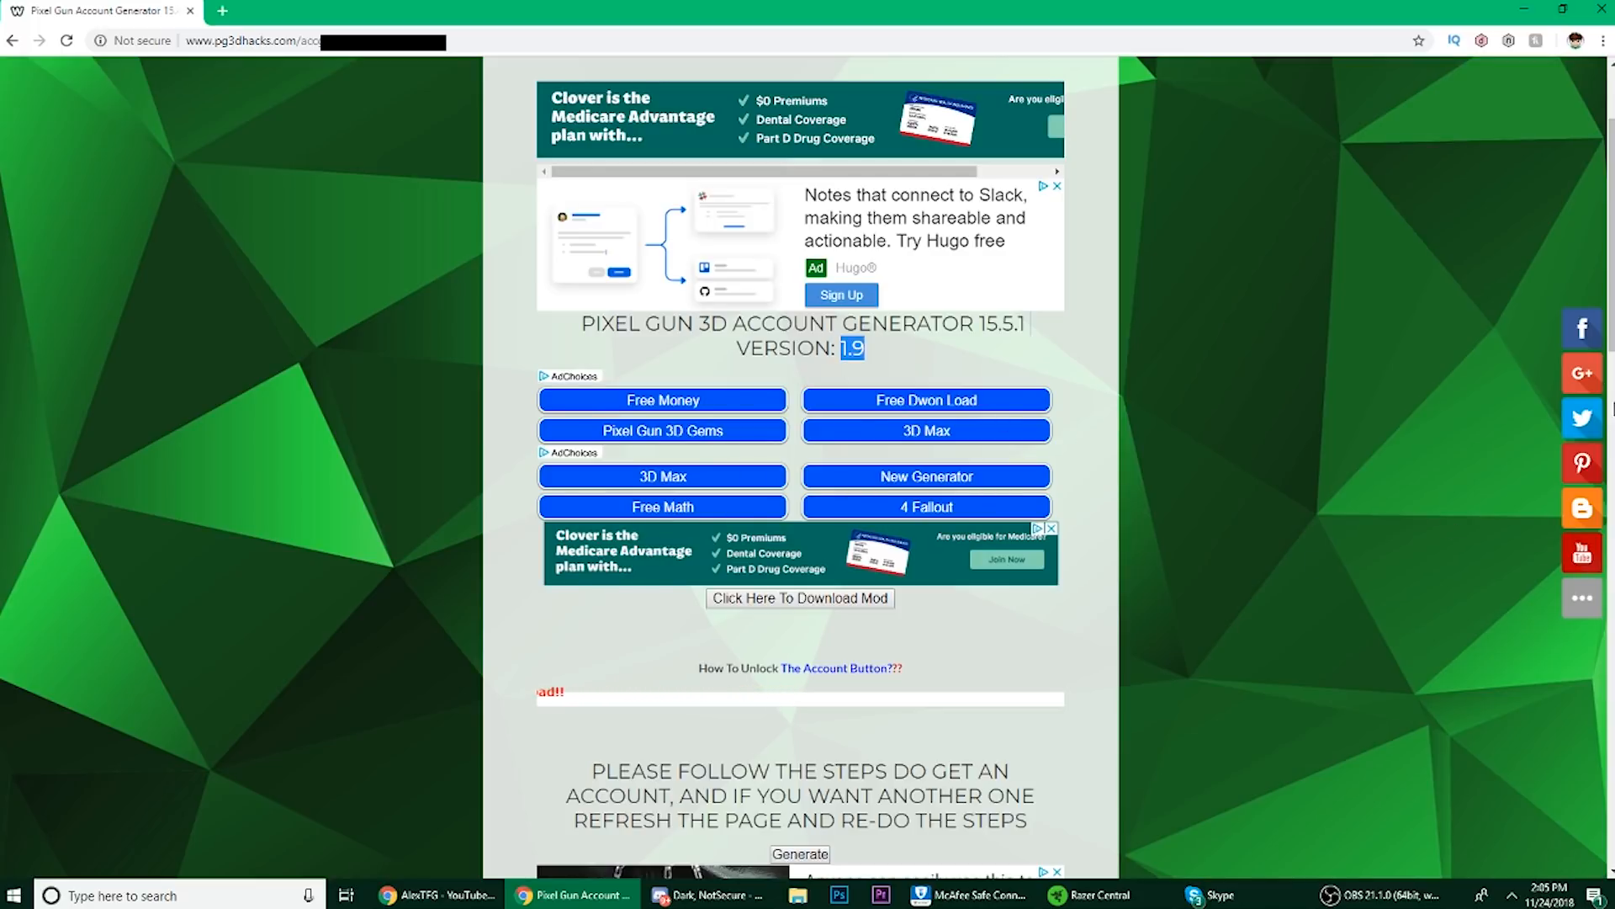
{"action": "scroll", "scroll_direction": "down", "scroll_amount": 3}
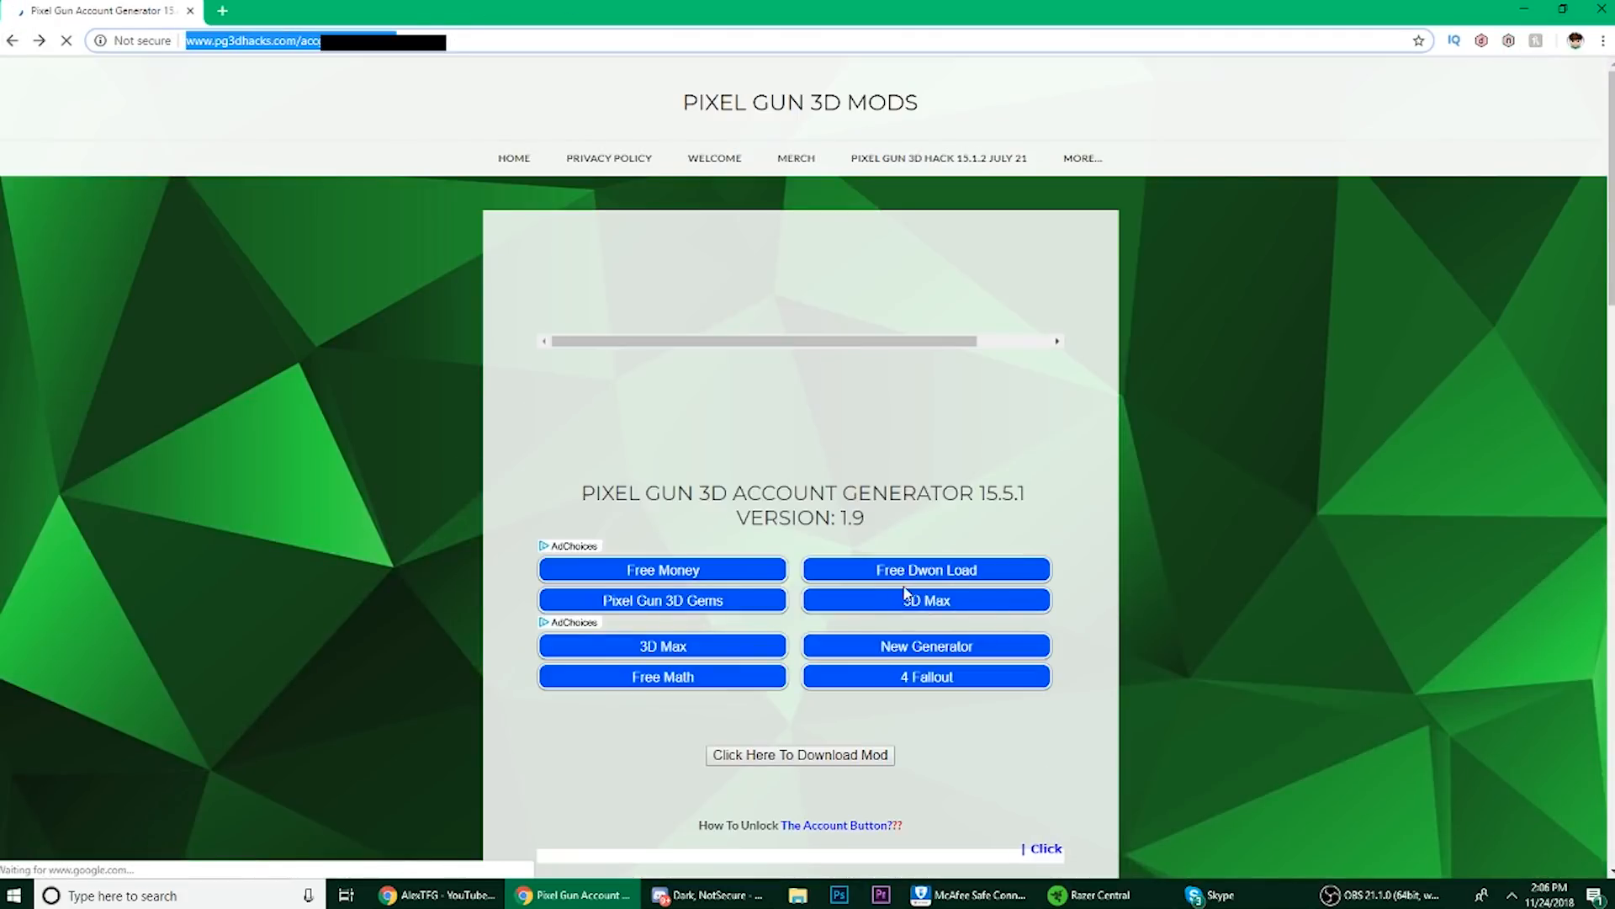
{"action": "left_click", "coordinate": [799, 754]}
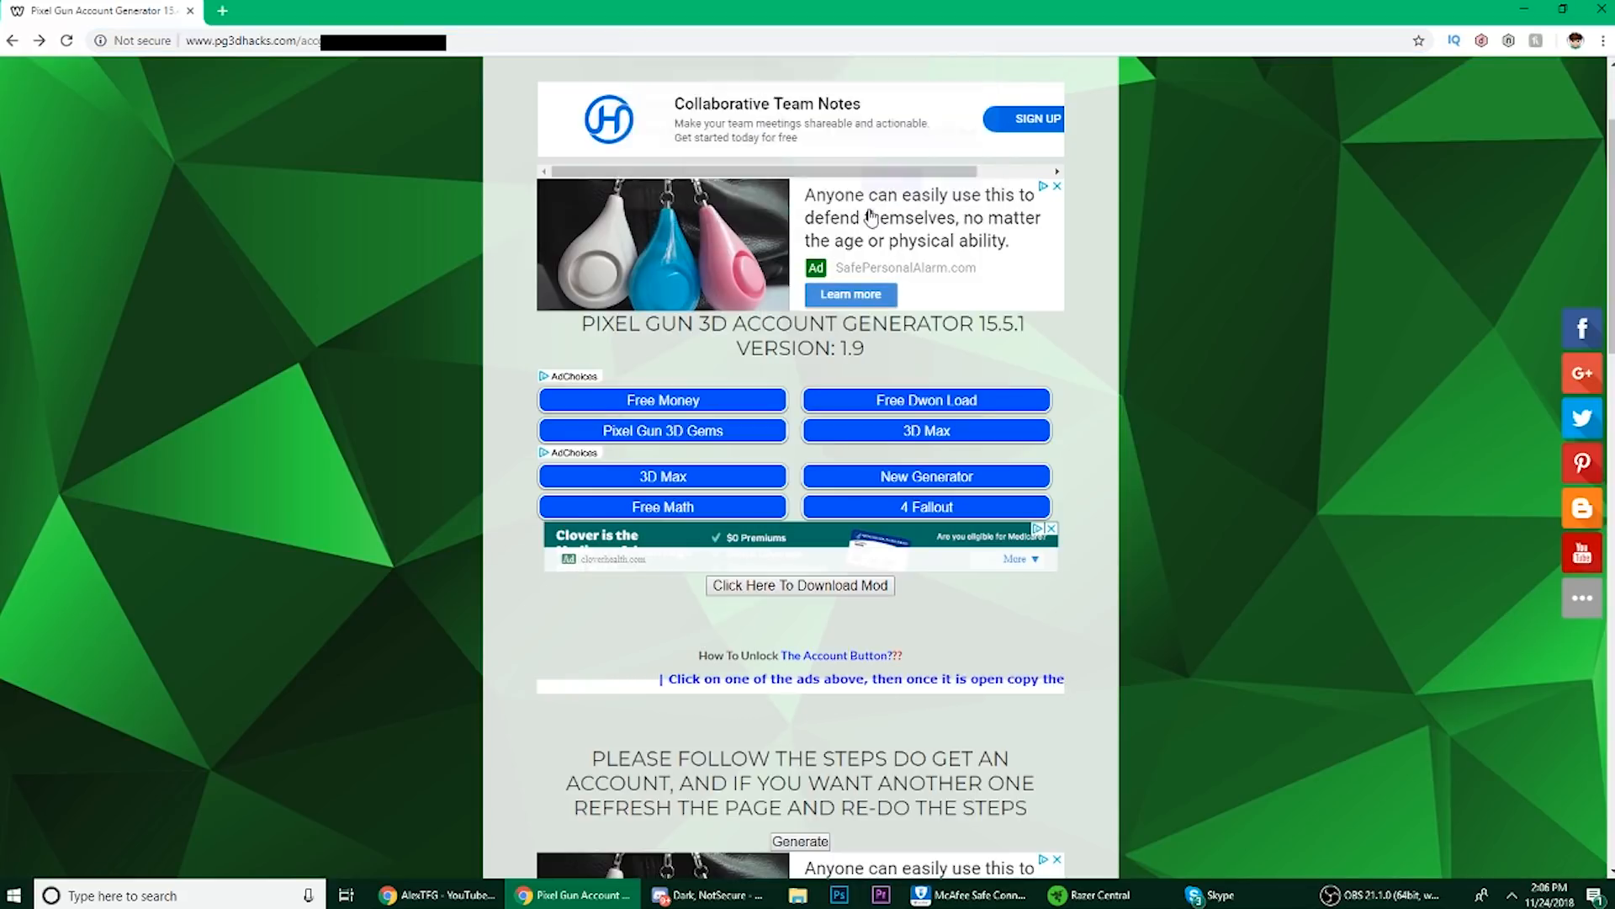
{"action": "scroll", "scroll_direction": "down", "scroll_amount": 3}
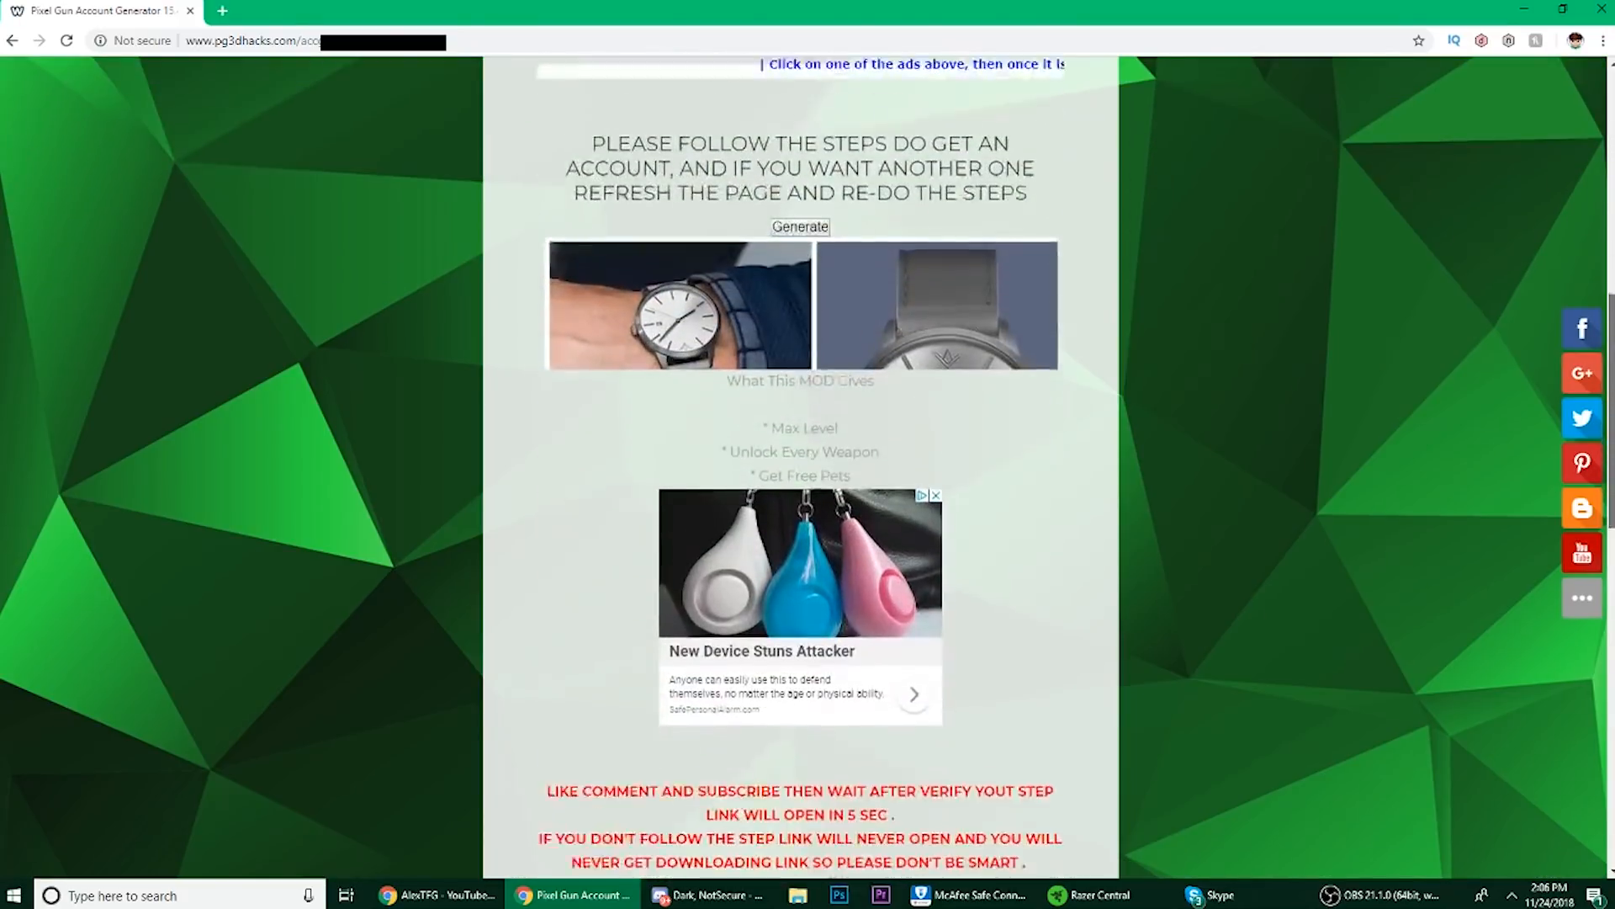
{"action": "scroll", "scroll_direction": "down", "scroll_amount": 3}
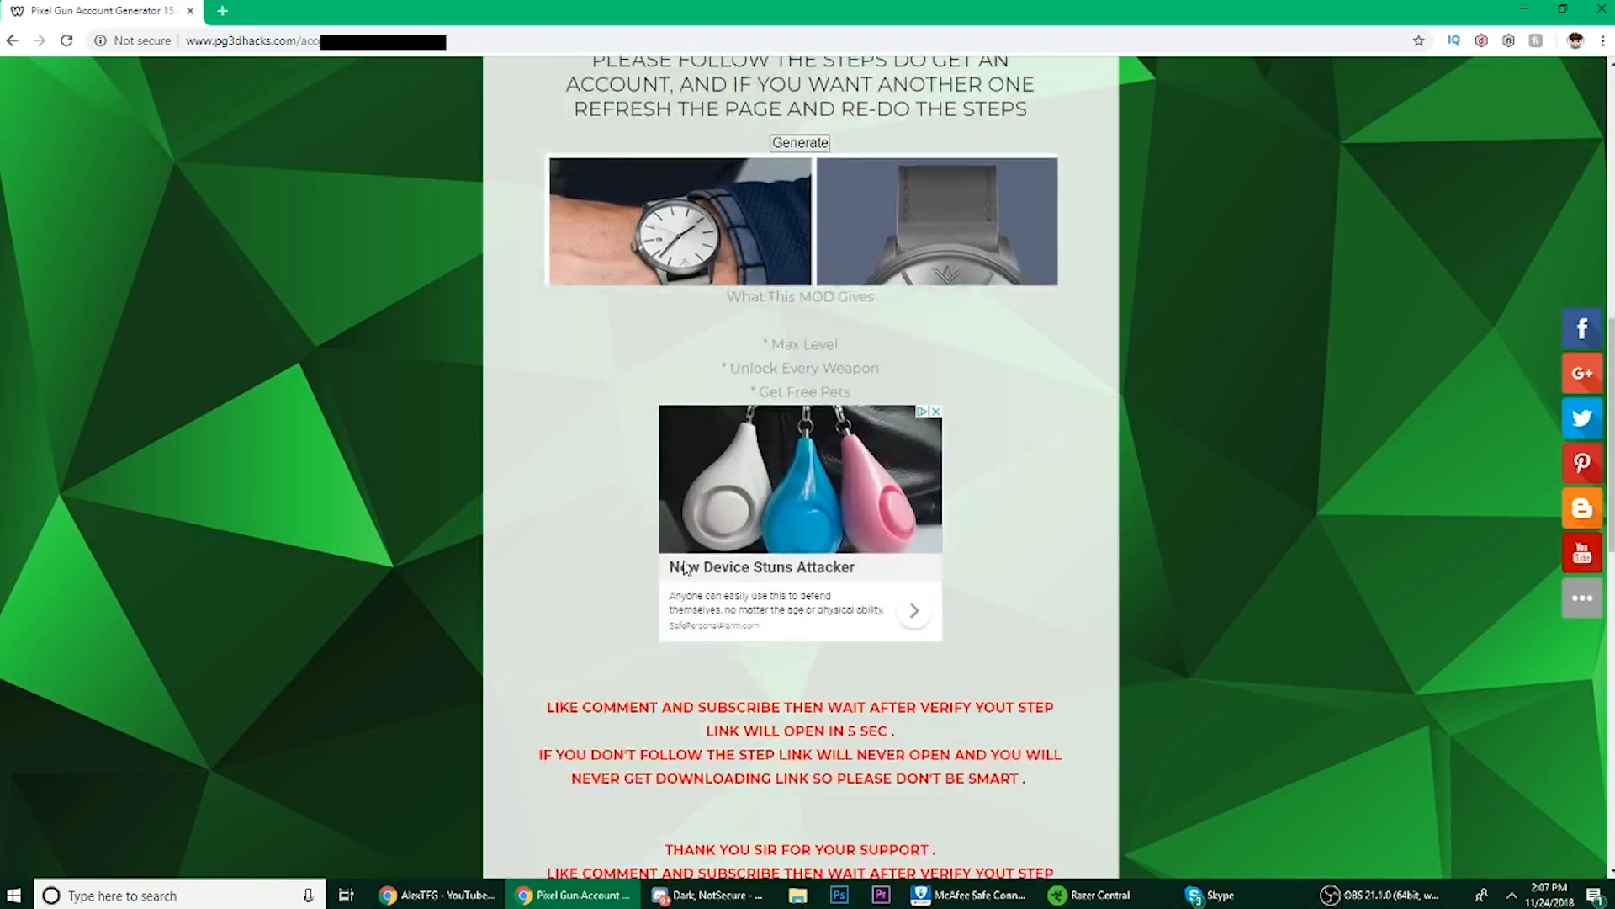
{"action": "scroll", "scroll_direction": "down", "scroll_amount": 3}
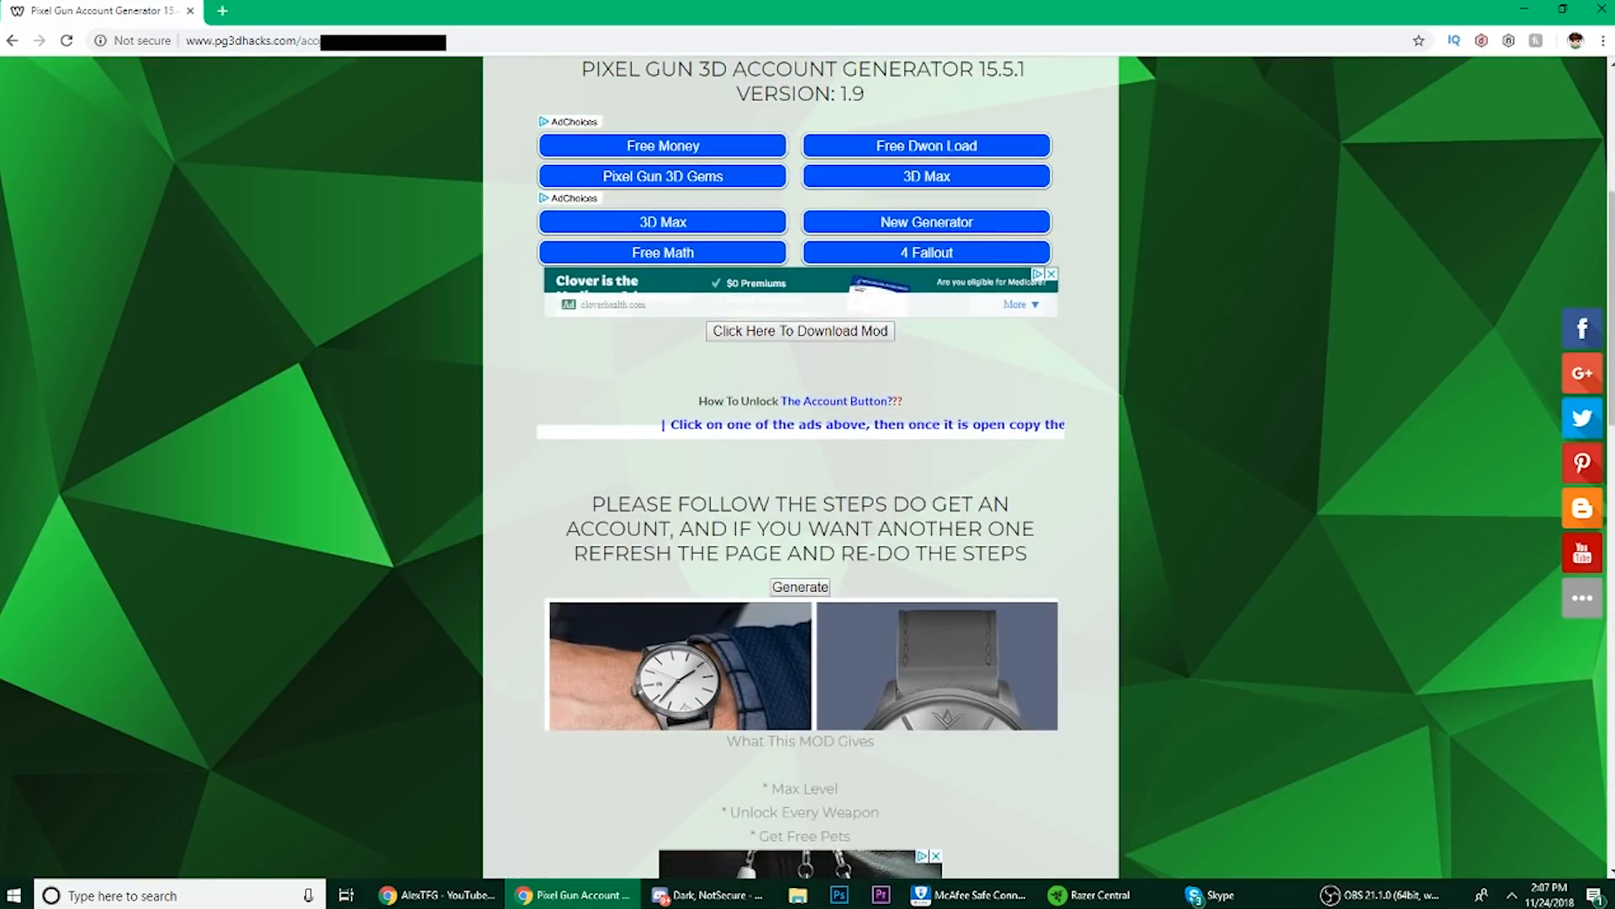
{"action": "scroll", "scroll_direction": "down", "scroll_amount": 3}
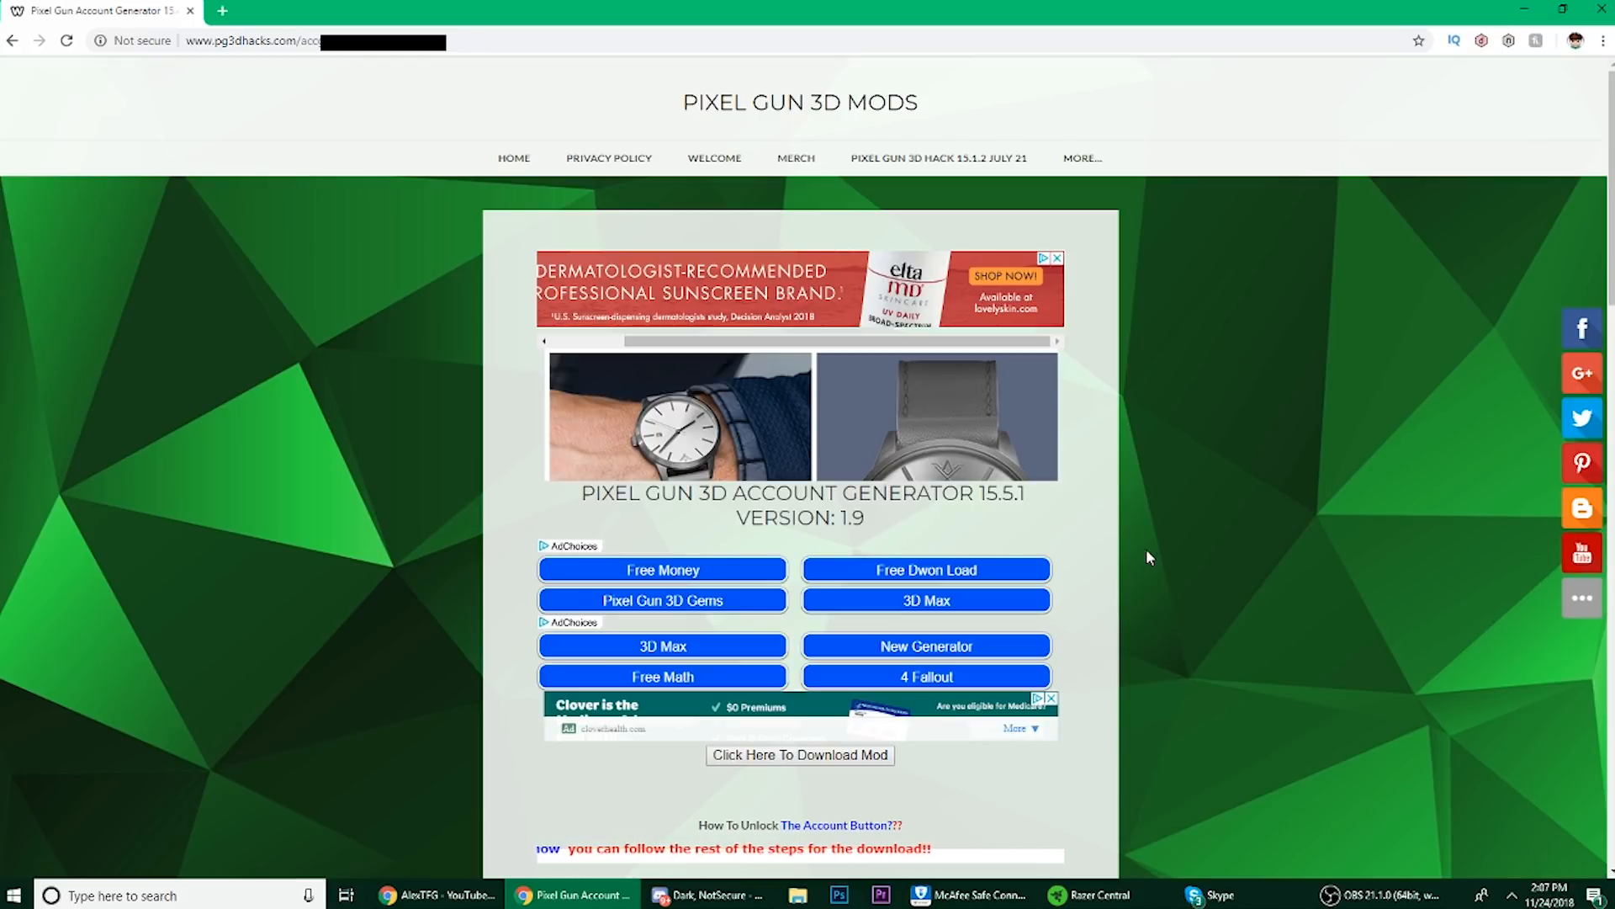
{"action": "mouse_move", "coordinate": [1212, 643]}
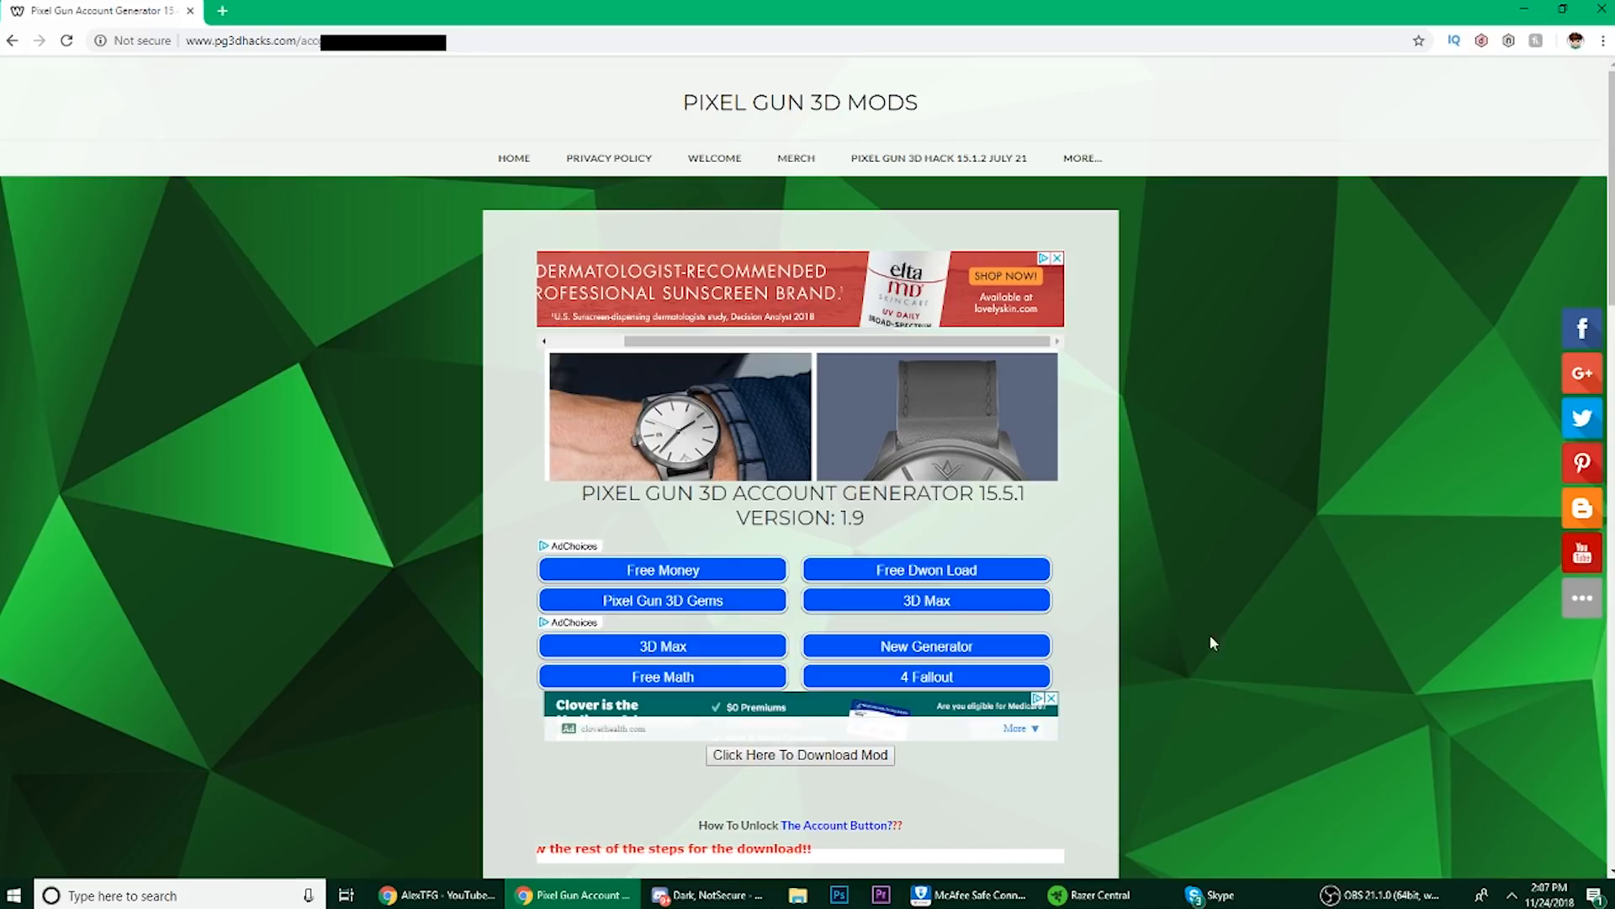